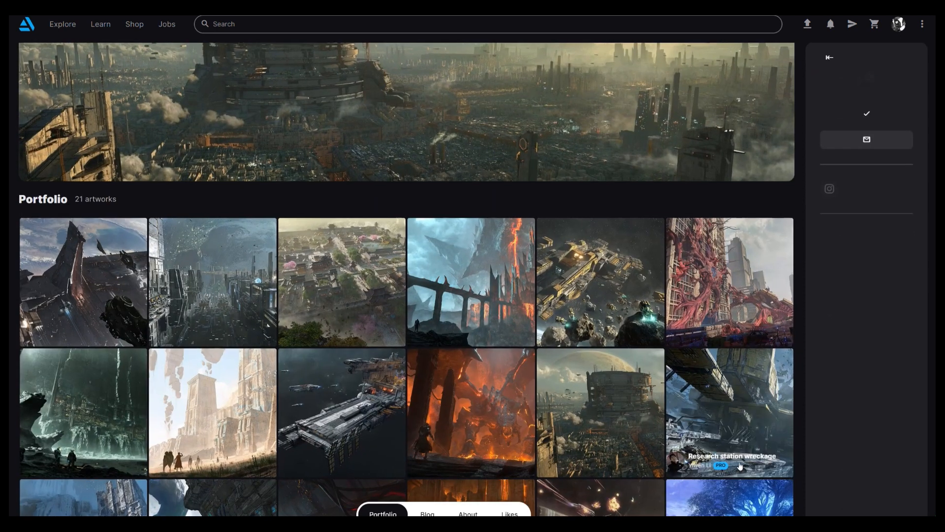
Scroll down through the Stronghold project images toward the Behemoth winged creature render
scroll("down", 3)
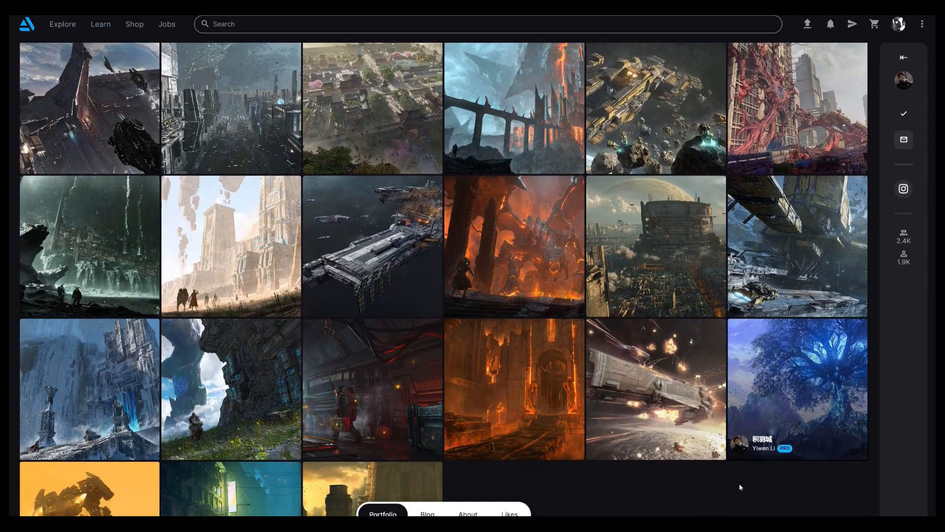
scroll("down", 3)
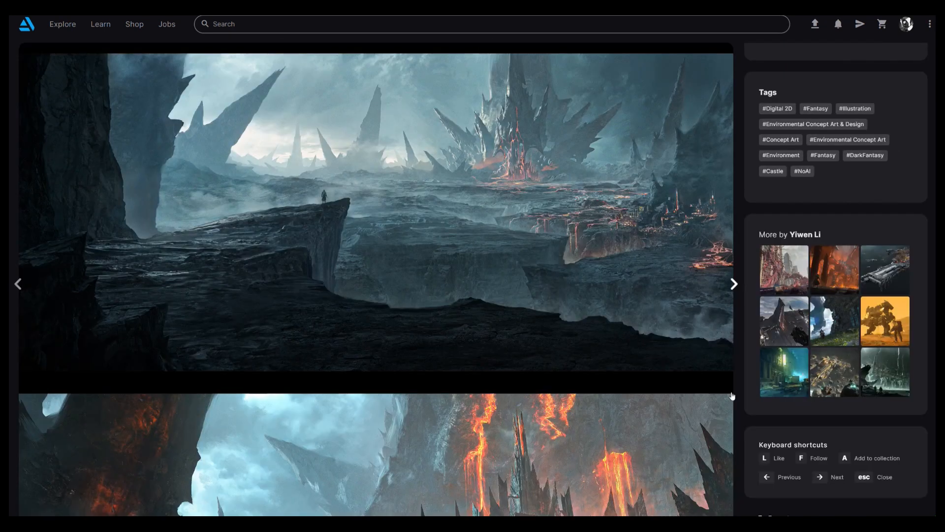
scroll("down", 3)
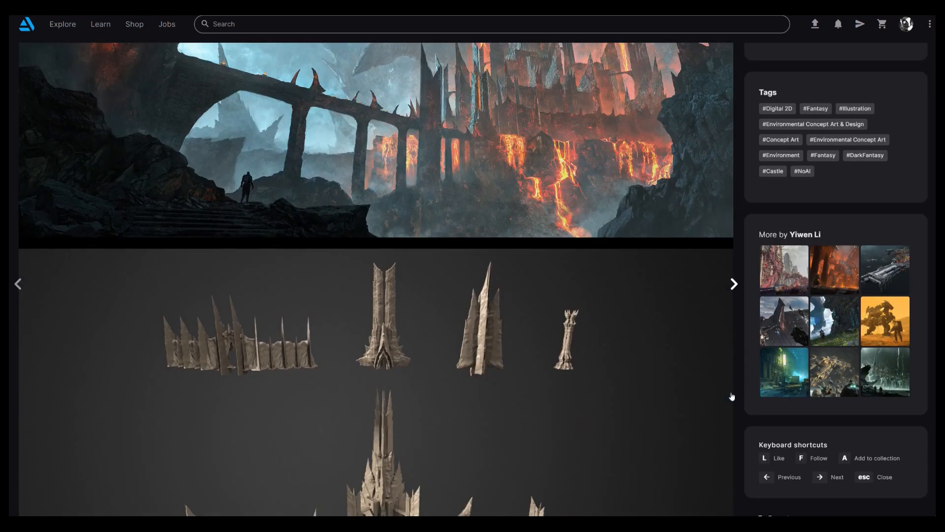
scroll("down", 3)
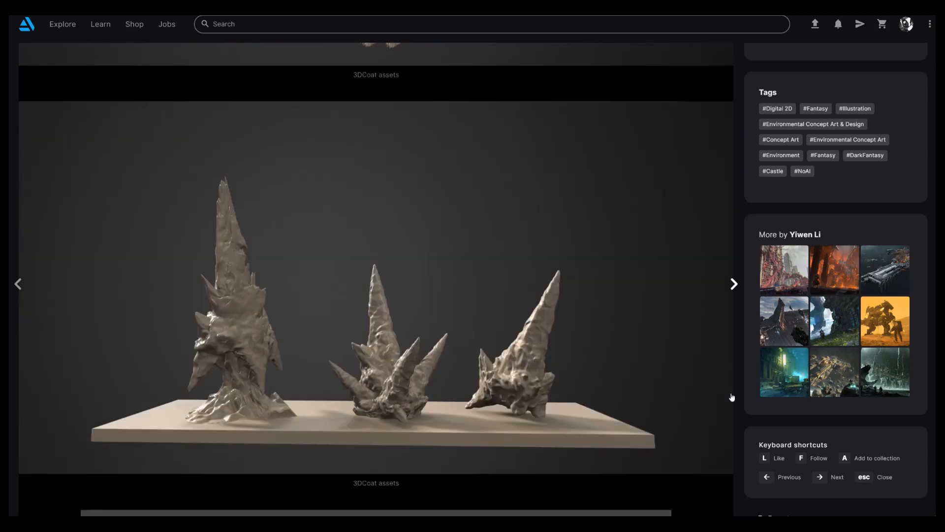
scroll("down", 3)
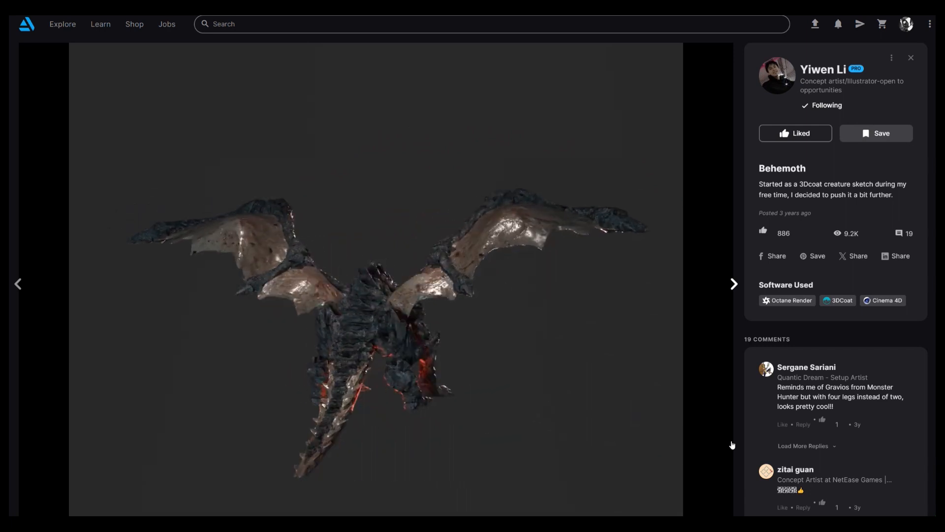
Advance through The trace of ancient gods to reach the Stronghold project page
left_click(734, 284)
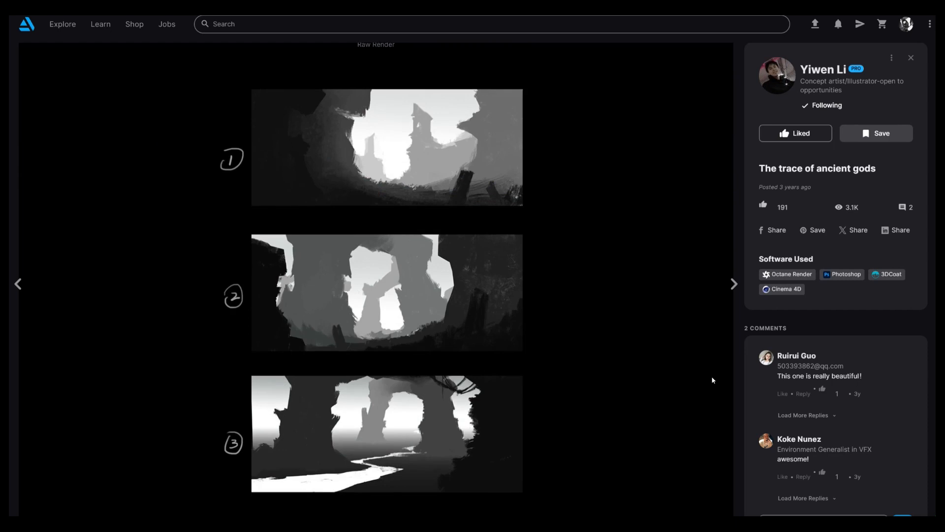
left_click(734, 284)
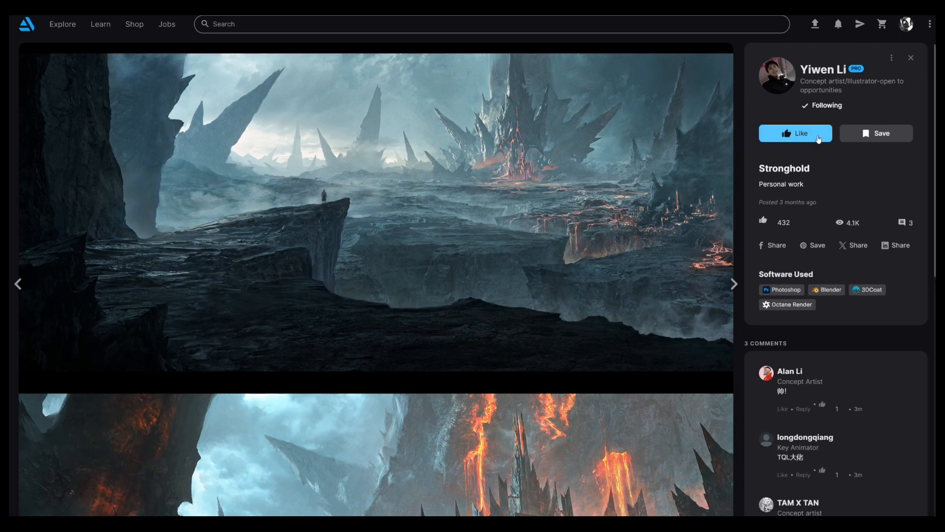
Like the Stronghold project, raising its count to 433, and browse its images
left_click(795, 133)
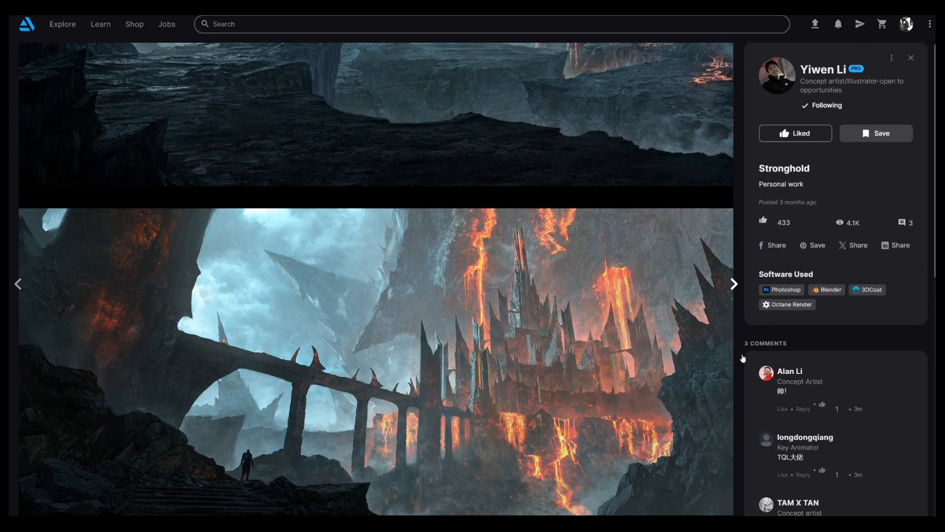
scroll("down", 3)
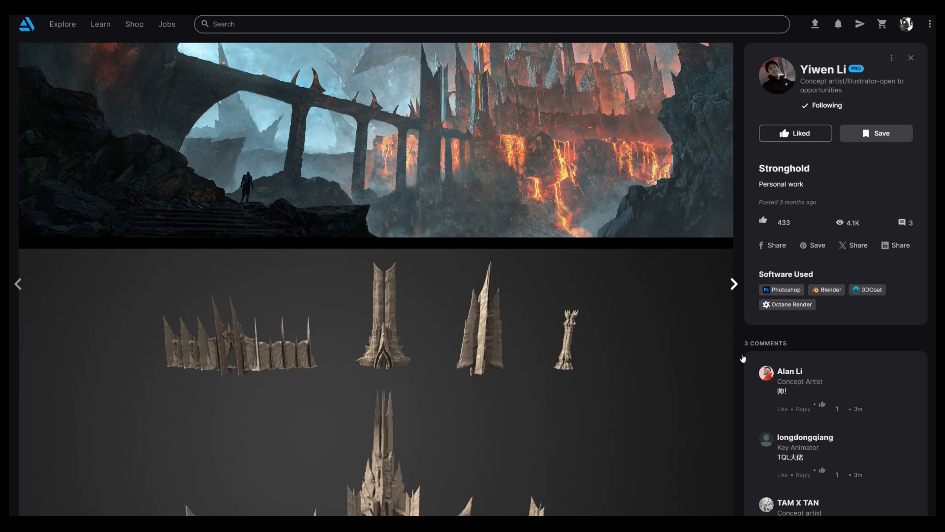
left_click(733, 283)
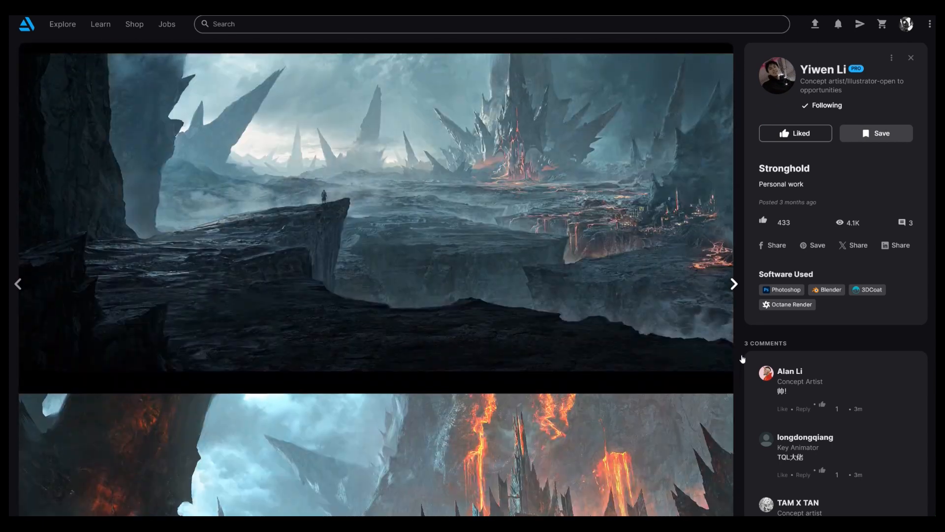